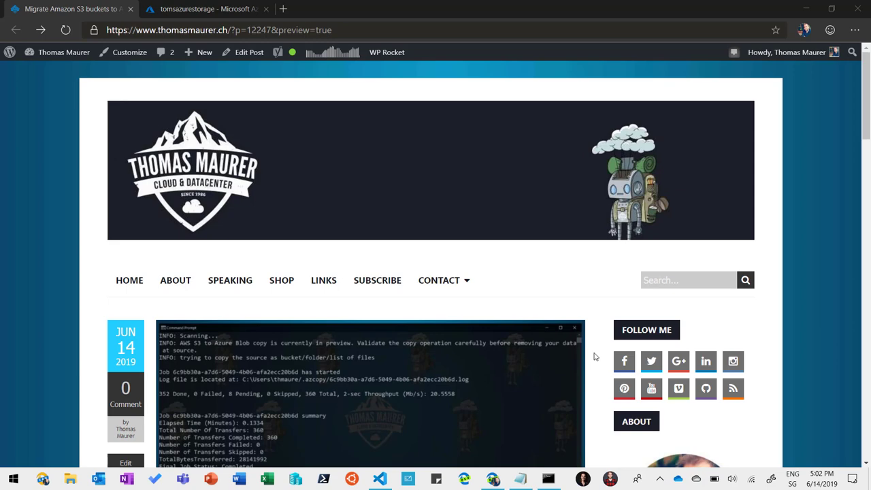
Step: Scroll the S3-to-Blob migration post down to the 'Configure access and authorize AzCopy' heading
{"action": "scroll", "scroll_direction": "down", "scroll_amount": 3}
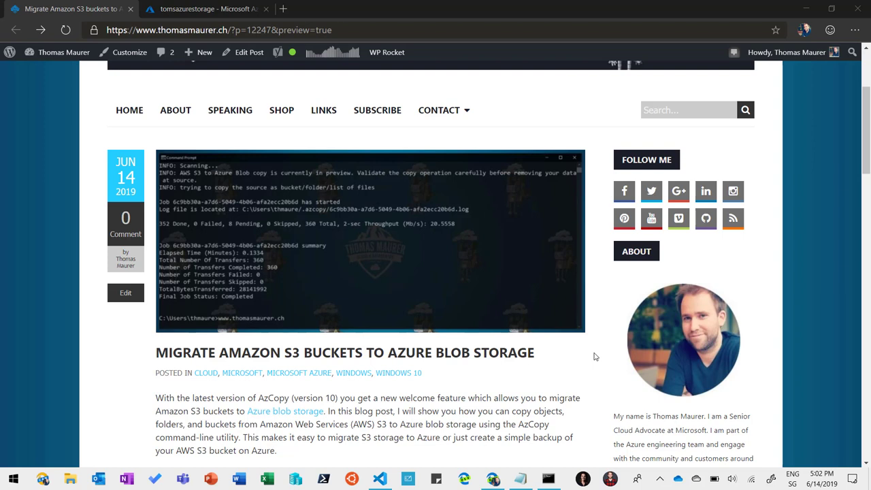
{"action": "scroll", "scroll_direction": "down", "scroll_amount": 3}
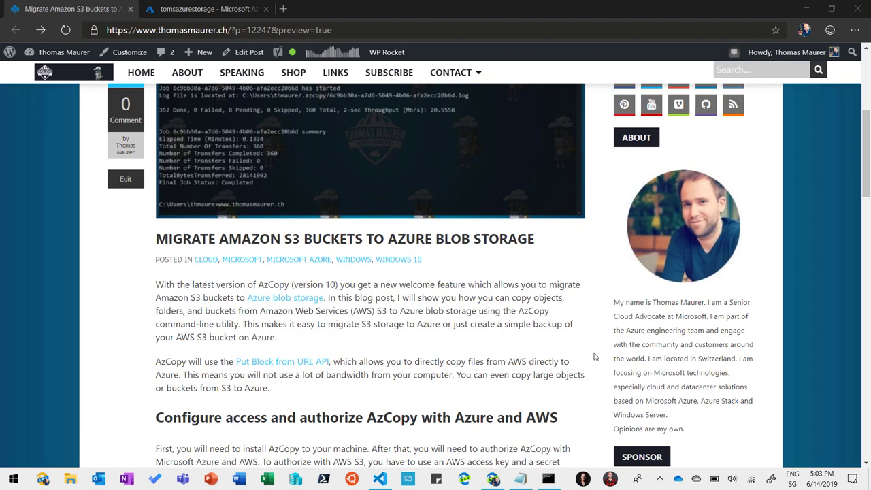
{"action": "mouse_move", "coordinate": [525, 352]}
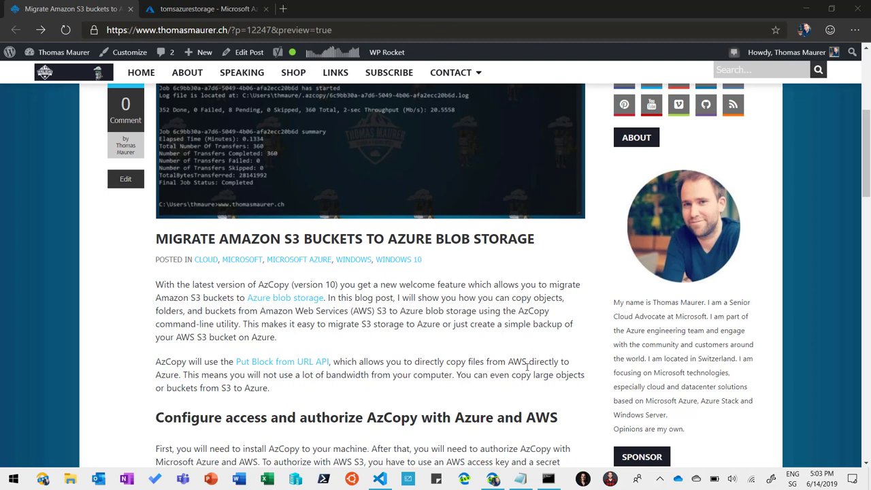
{"action": "scroll", "scroll_direction": "down", "scroll_amount": 3}
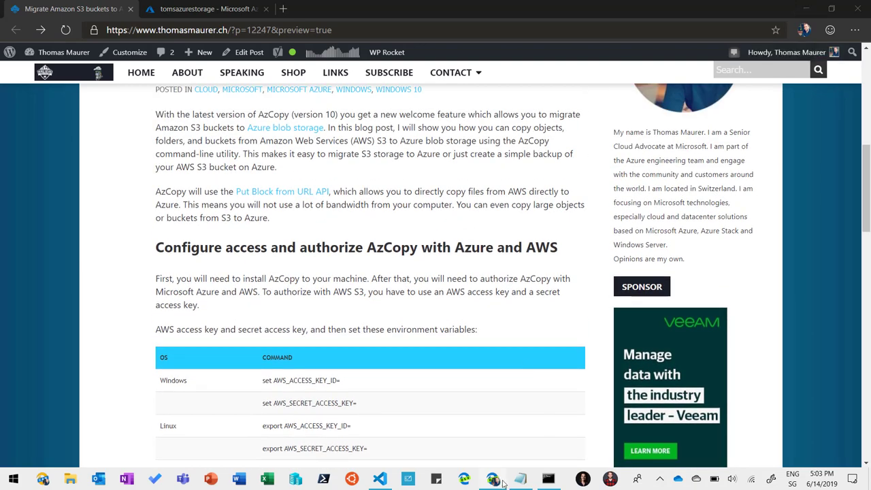
{"action": "left_click", "coordinate": [380, 479]}
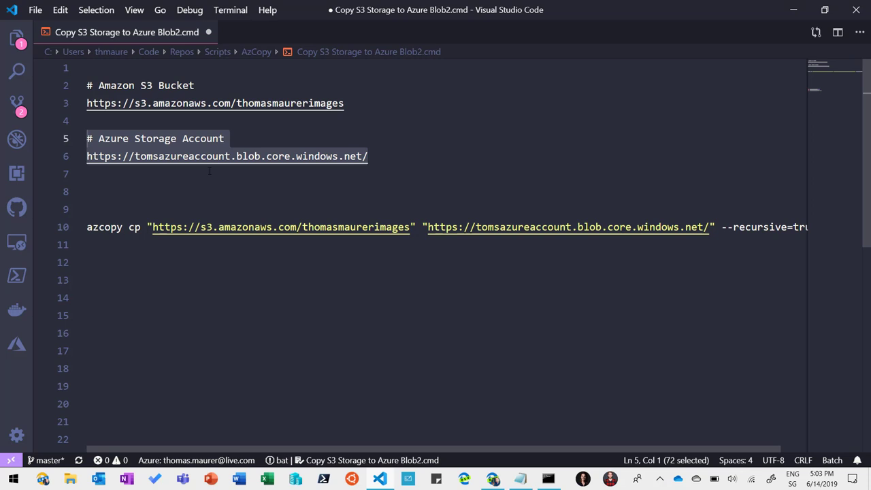
{"action": "mouse_move", "coordinate": [349, 451]}
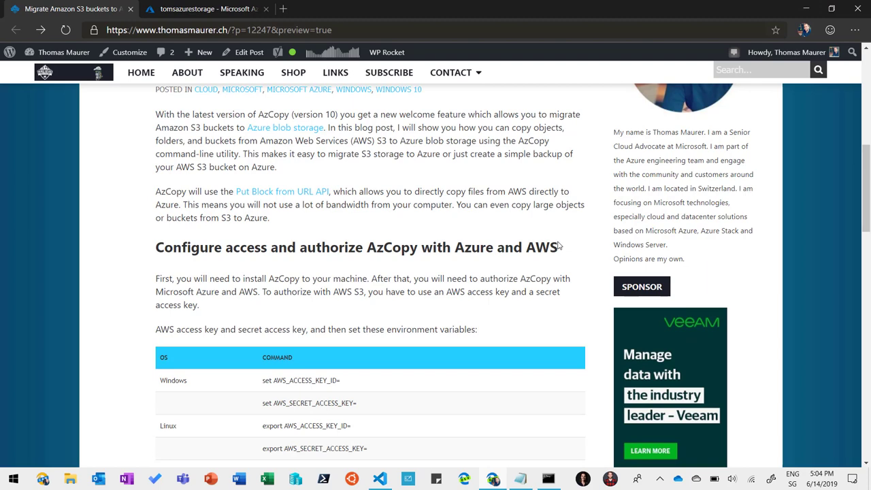
Step: Scroll so the whole Windows/Linux/macOS AWS access key command table is visible
{"action": "scroll", "scroll_direction": "down", "scroll_amount": 3}
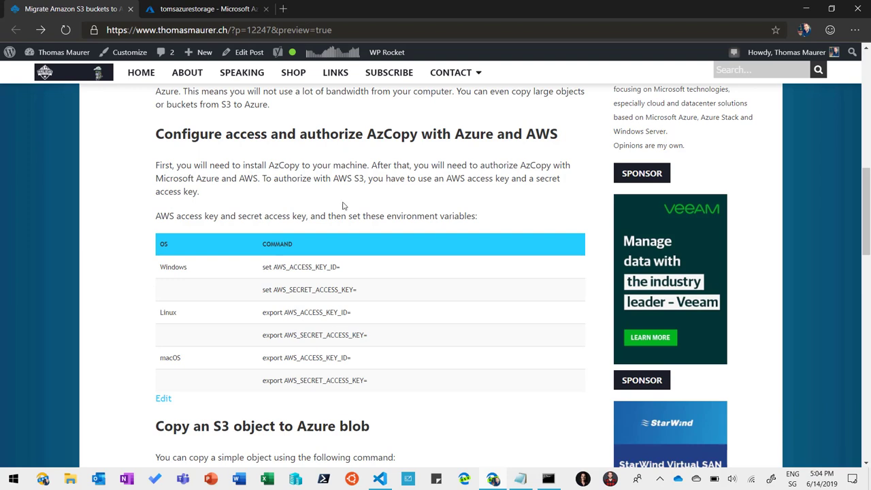
{"action": "mouse_move", "coordinate": [365, 286]}
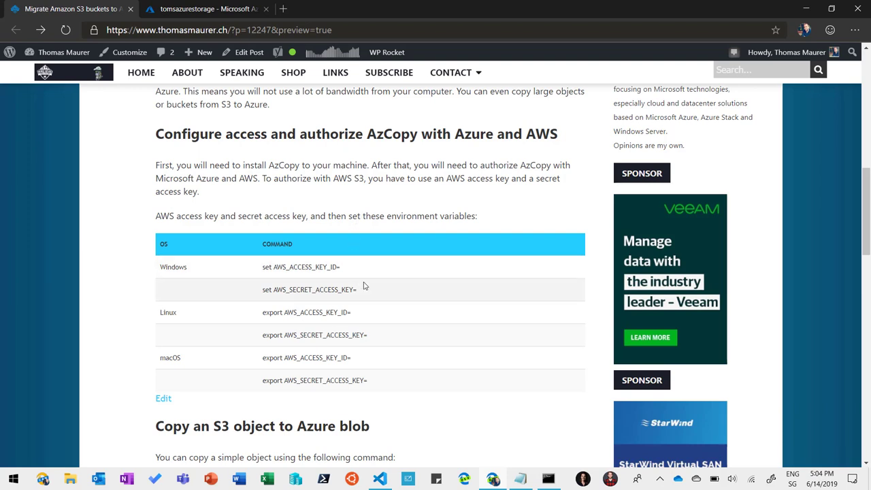
{"action": "mouse_move", "coordinate": [293, 280]}
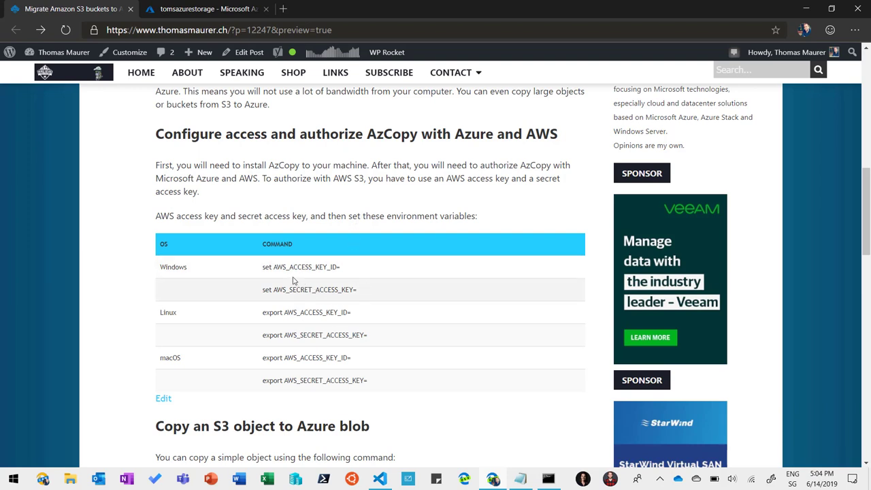
{"action": "mouse_move", "coordinate": [291, 308]}
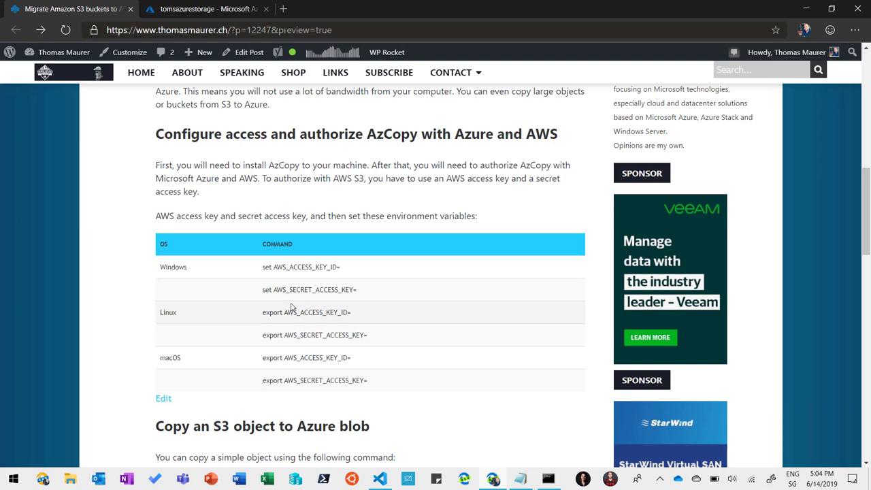
{"action": "mouse_move", "coordinate": [384, 230]}
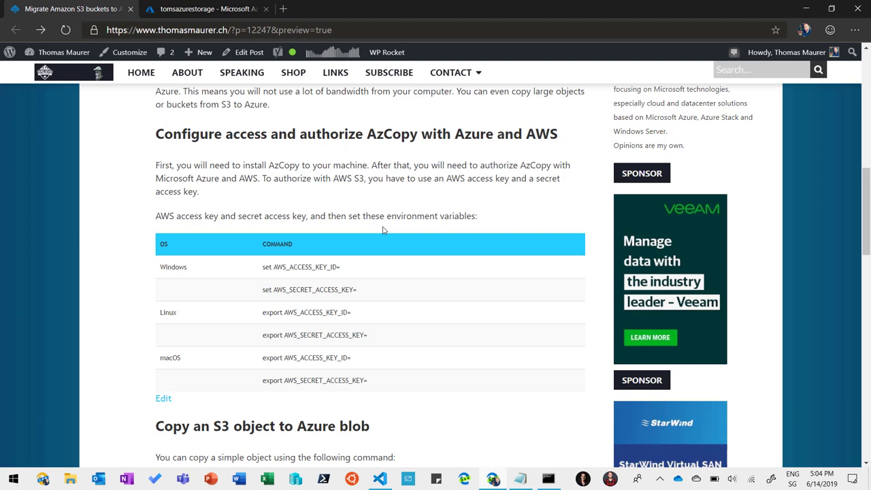
{"action": "mouse_move", "coordinate": [416, 245]}
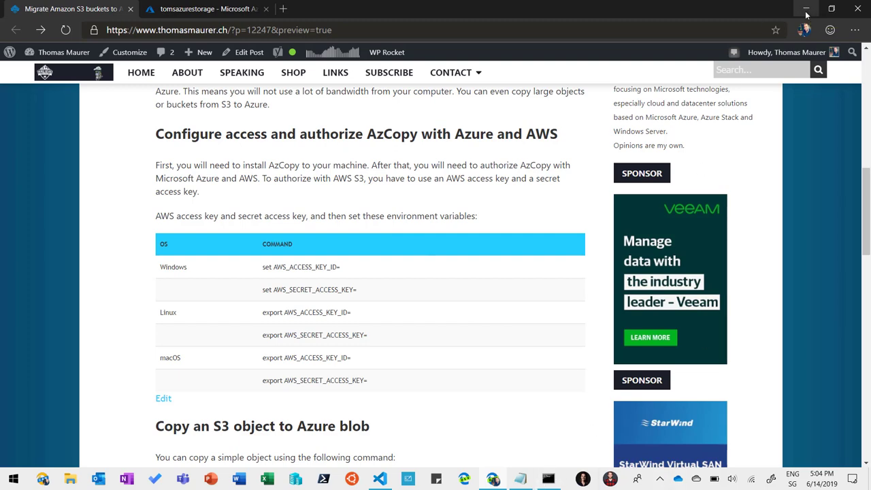
Step: Minimize Edge, bring up Command Prompt and run azcopy to list its commands
{"action": "left_click", "coordinate": [806, 8]}
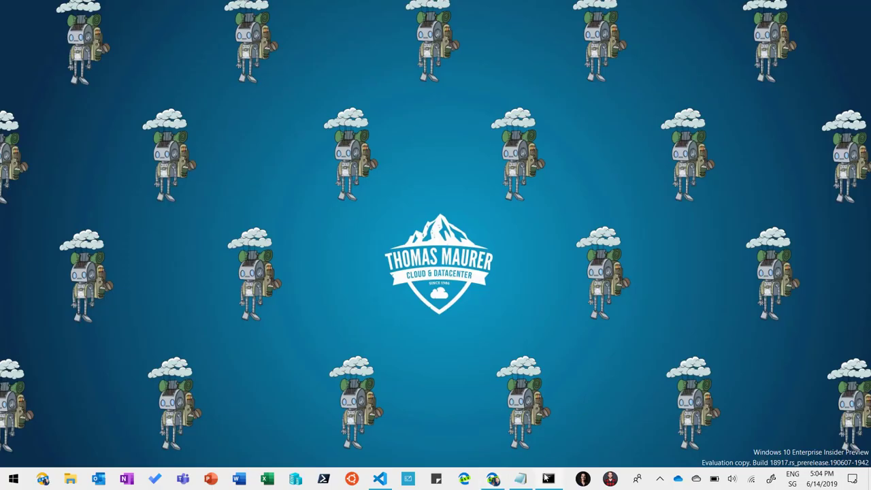
{"action": "left_click", "coordinate": [547, 479]}
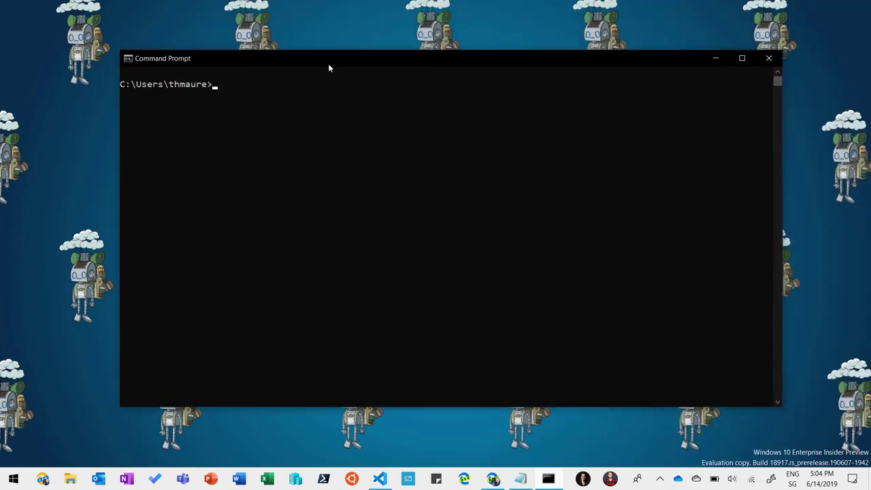
{"action": "mouse_move", "coordinate": [340, 64]}
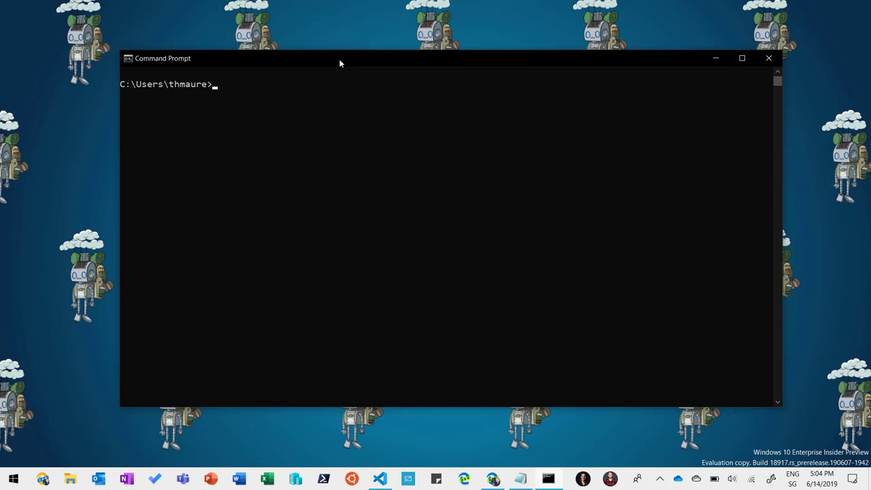
{"action": "type", "text": "azc"}
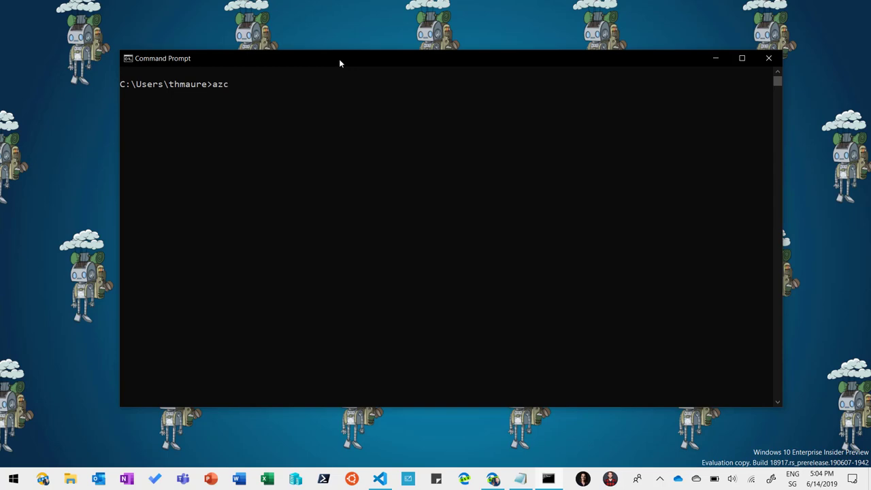
{"action": "key", "text": "Return"}
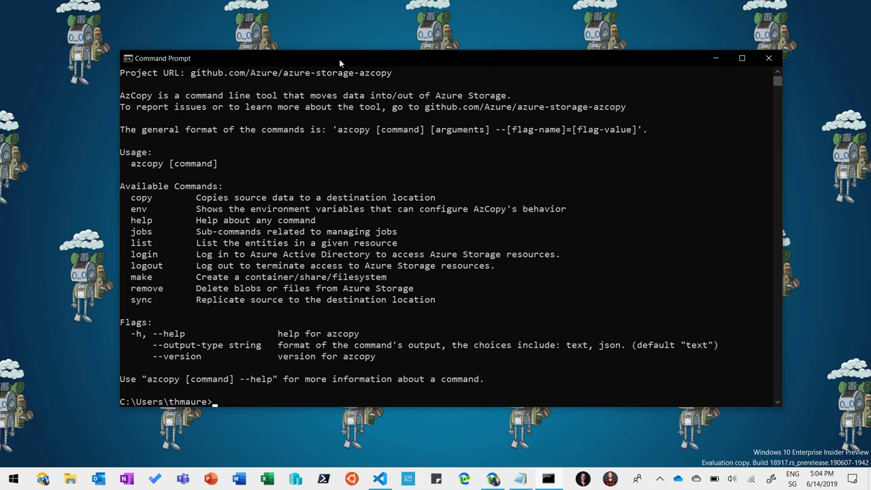
Step: Clear the screen and run 'azcopy env' to show the empty AWS access key variables
{"action": "type", "text": "cls"}
{"action": "type", "text": "a"}
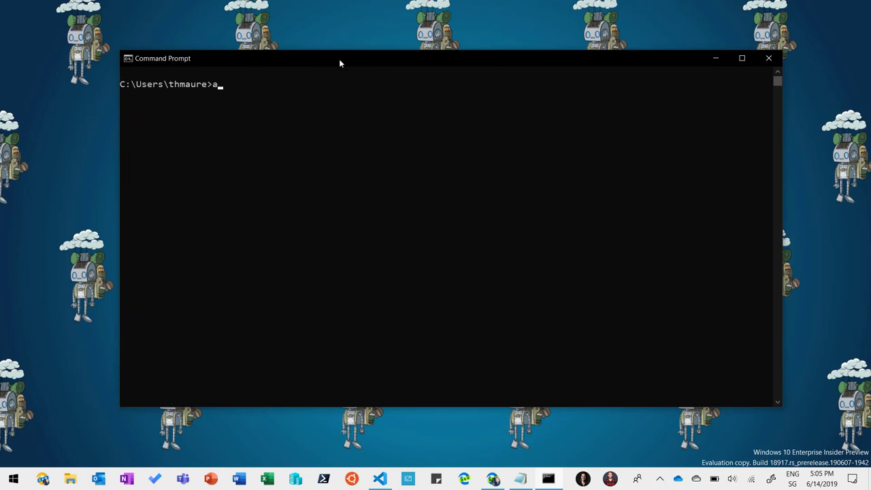
{"action": "type", "text": "zcopy e"}
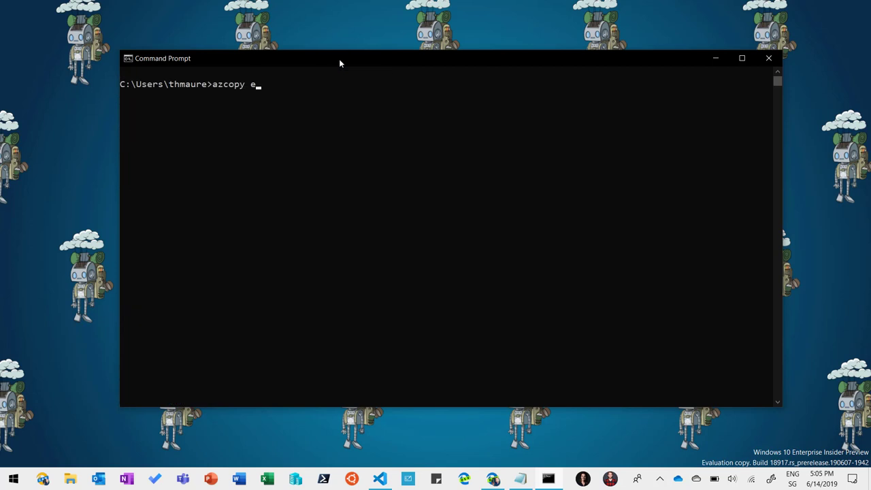
{"action": "type", "text": "nv"}
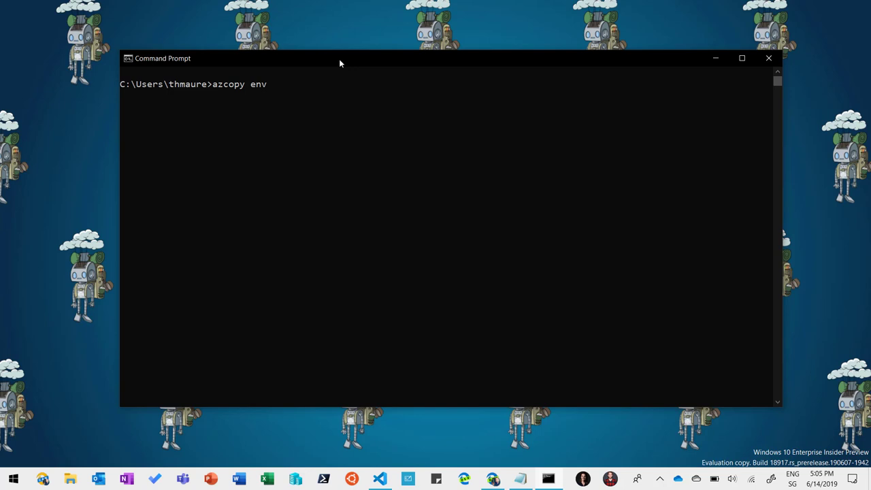
{"action": "key", "text": "Return"}
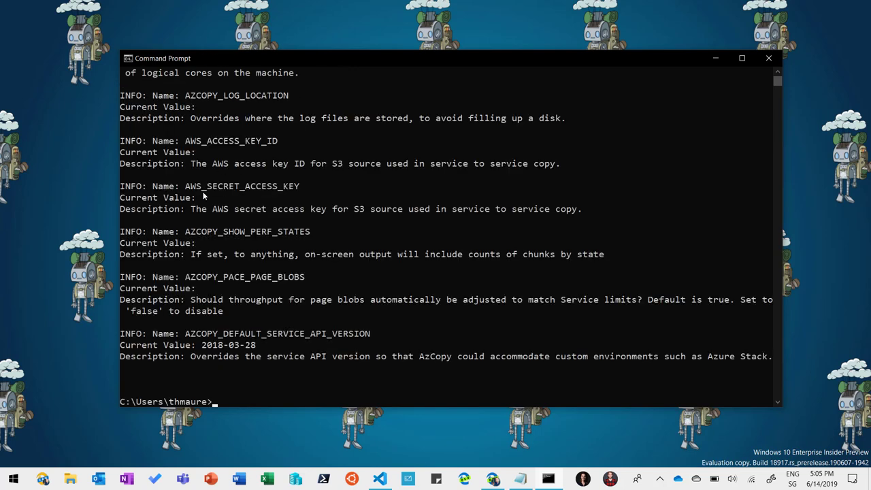
{"action": "mouse_move", "coordinate": [190, 152]}
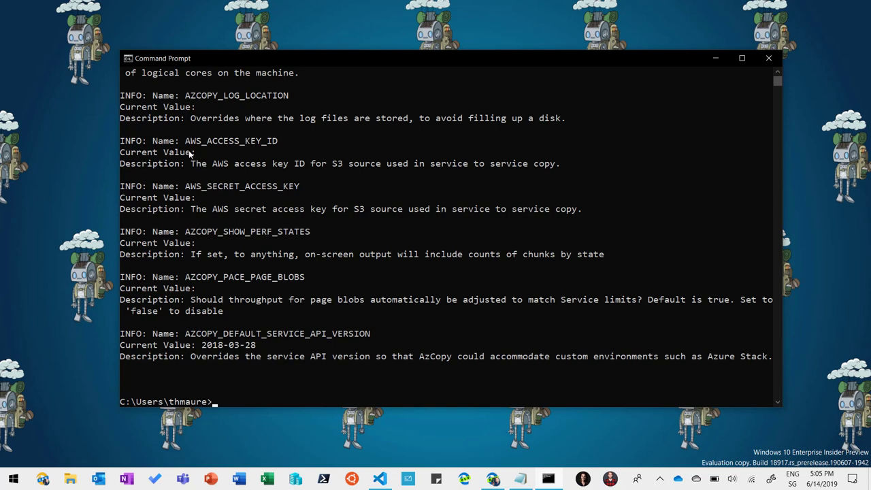
{"action": "mouse_move", "coordinate": [278, 151]}
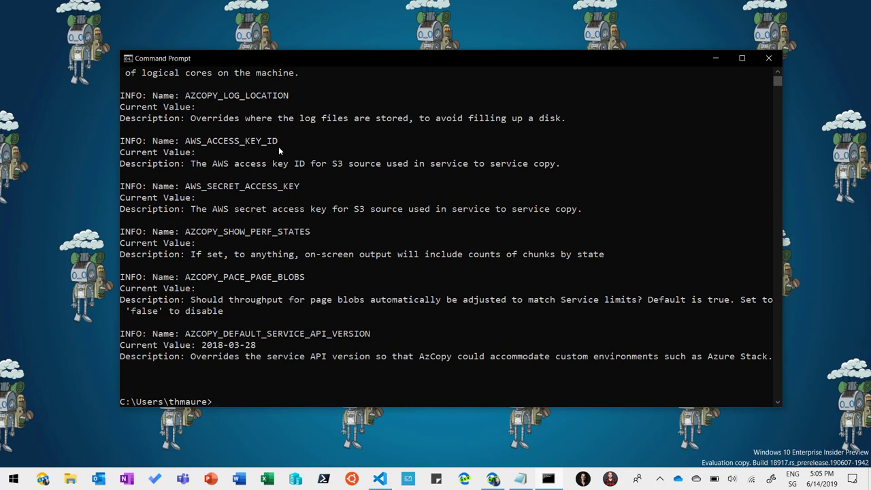
{"action": "mouse_move", "coordinate": [269, 210]}
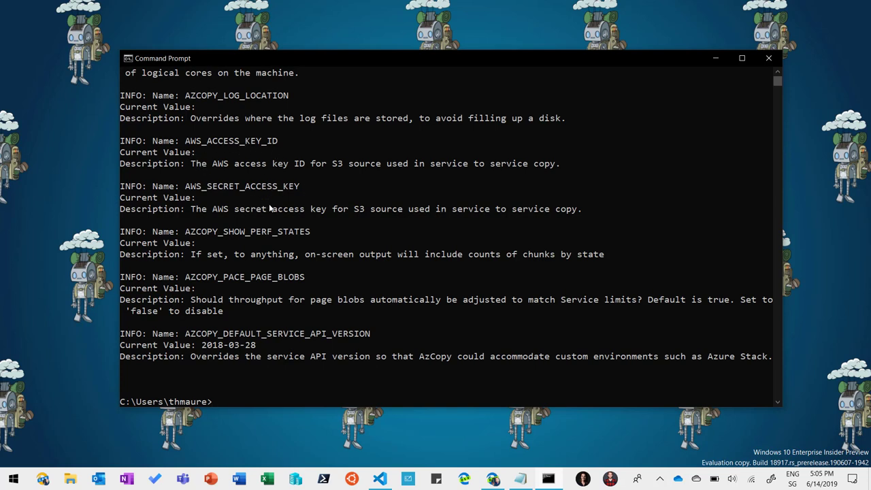
{"action": "type", "text": "cls"}
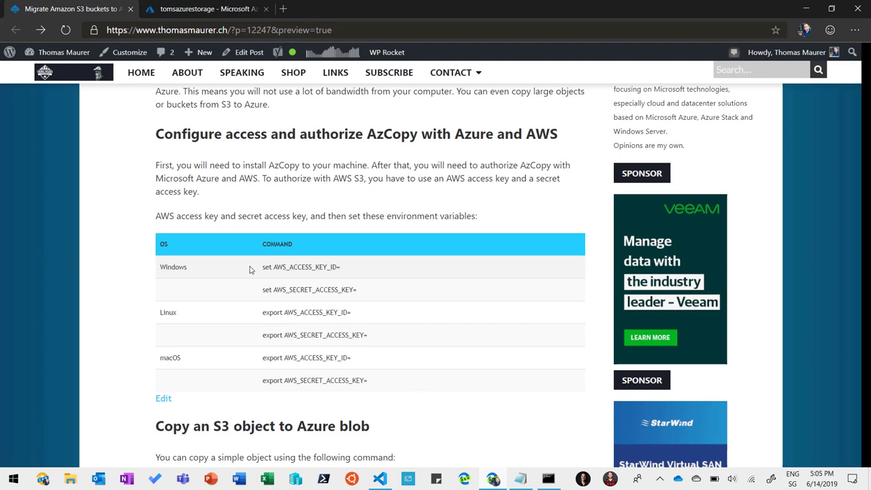
{"action": "mouse_move", "coordinate": [318, 355]}
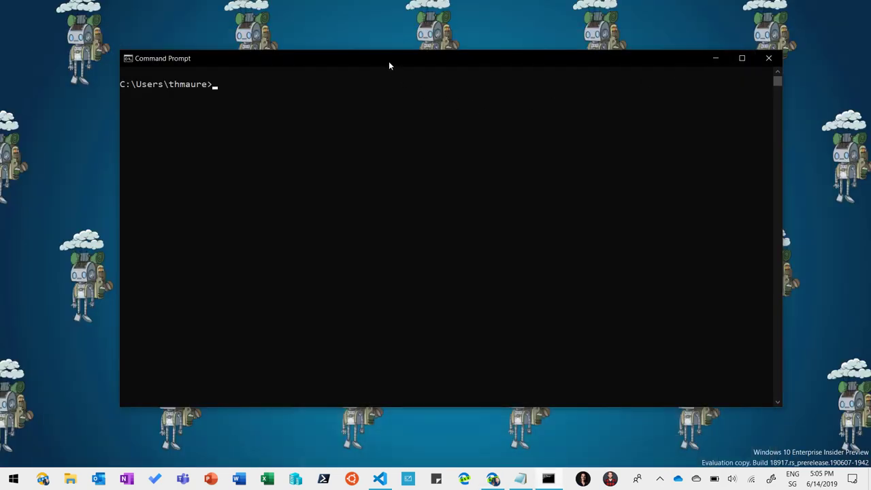
{"action": "mouse_move", "coordinate": [391, 123]}
{"action": "type", "text": "set AWS_ACCESS_KEY_ID=1234"}
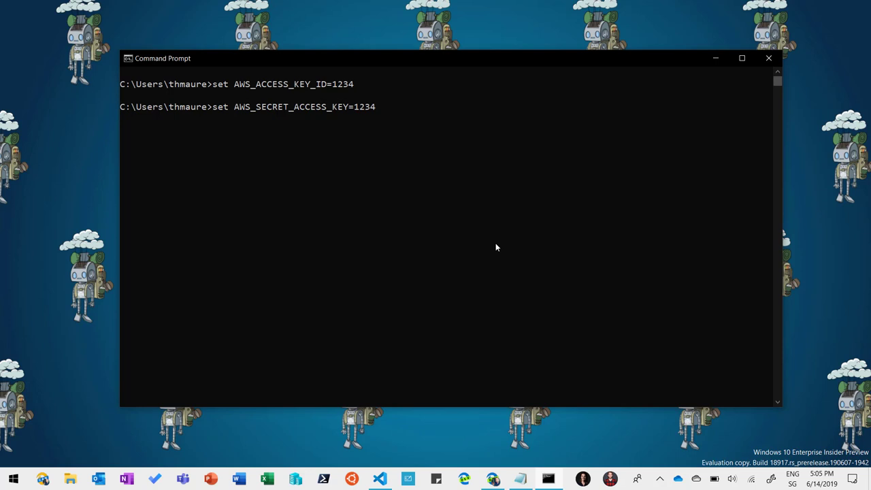
Step: Run 'azcopy env' again to verify the keys, then return to the migration article in Edge
{"action": "type", "text": "aure>a"}
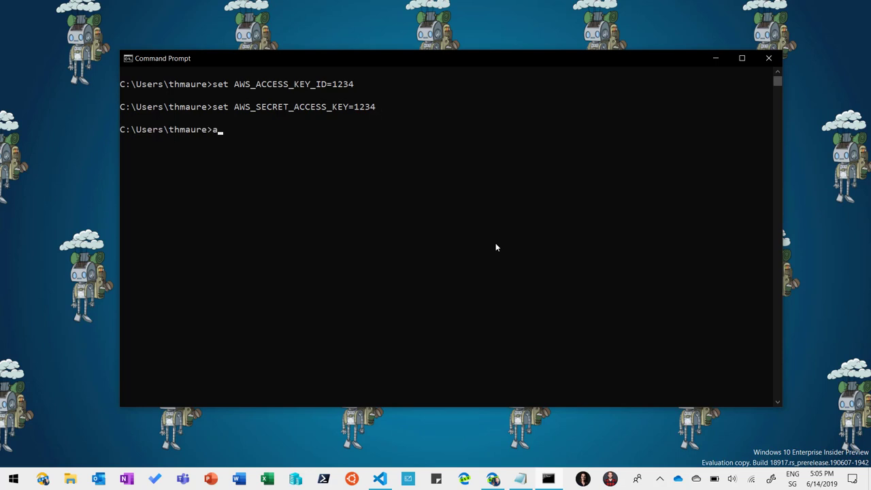
{"action": "type", "text": "zcopy"}
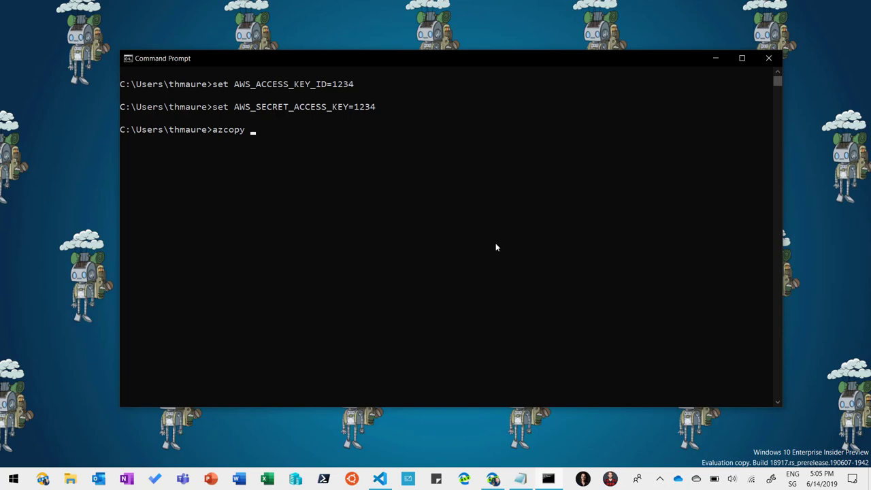
{"action": "type", "text": "en"}
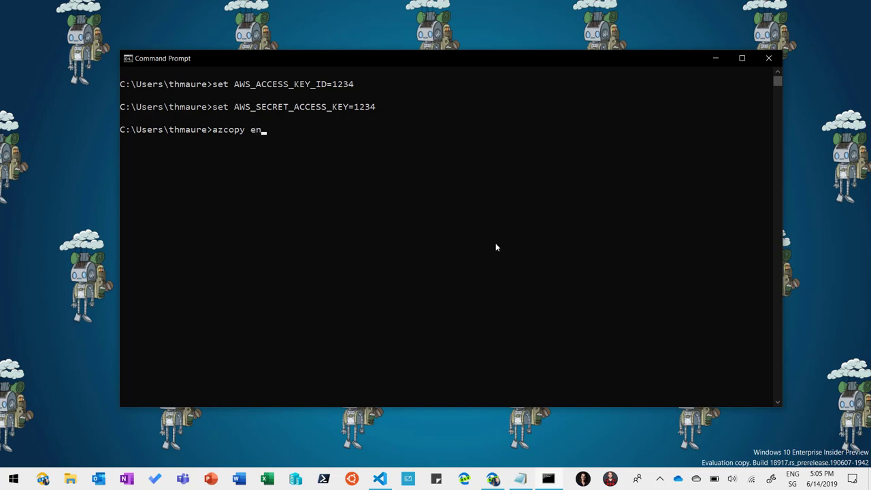
{"action": "key", "text": "Return"}
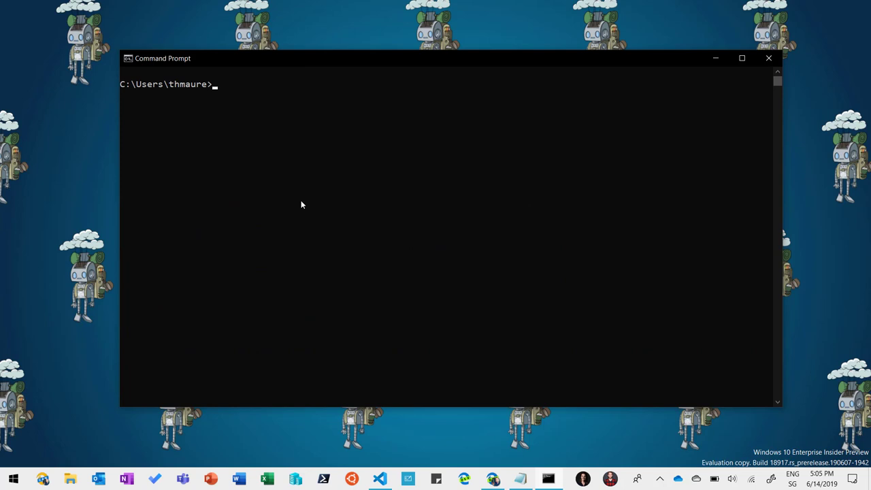
{"action": "mouse_move", "coordinate": [544, 365]}
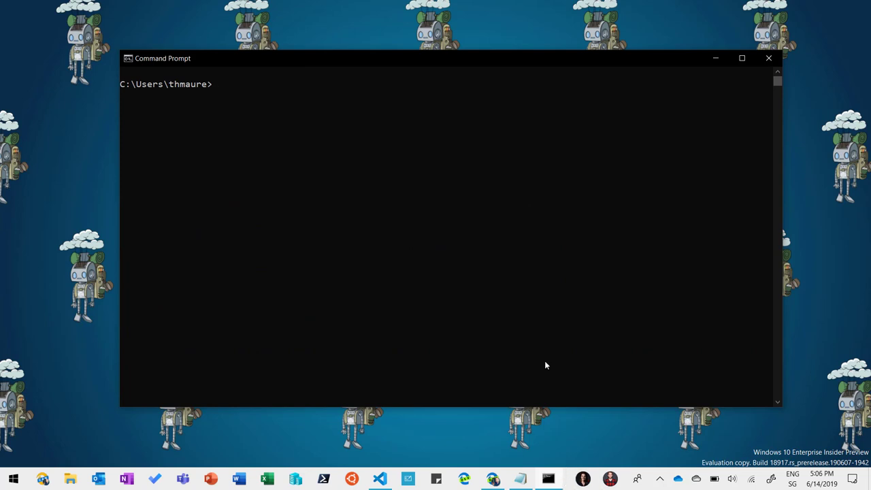
{"action": "mouse_move", "coordinate": [537, 391]}
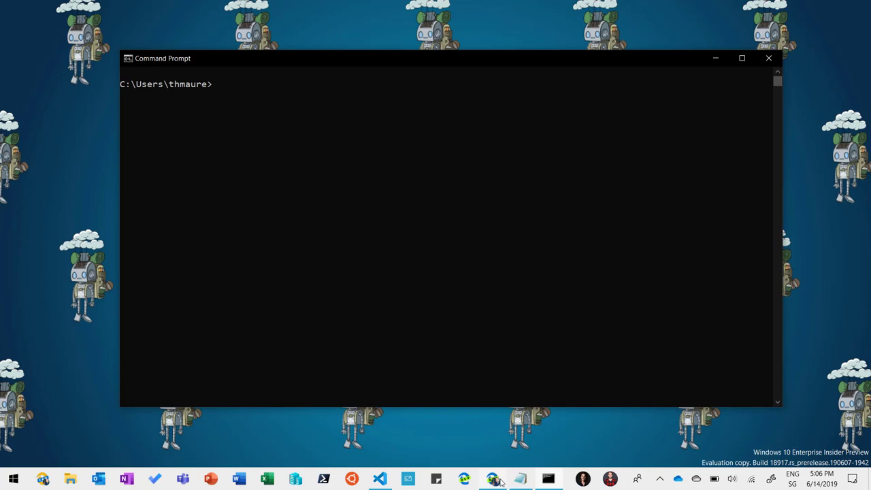
{"action": "mouse_move", "coordinate": [493, 479]}
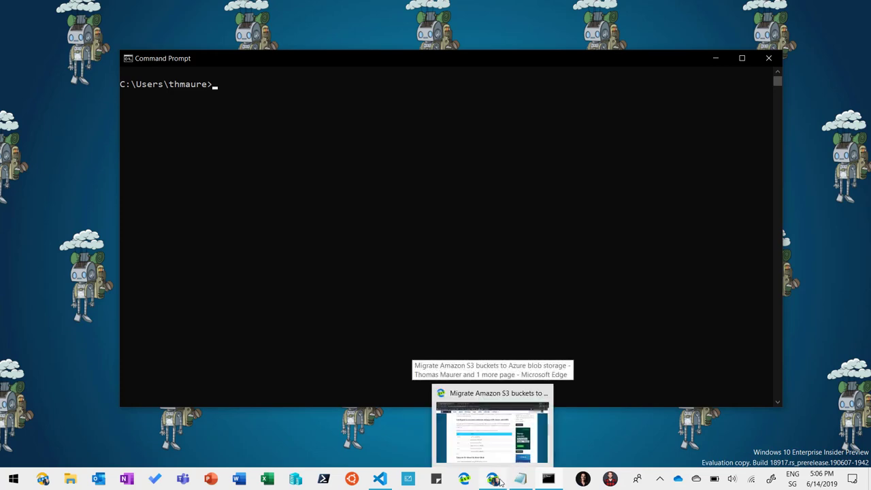
{"action": "left_click", "coordinate": [492, 421]}
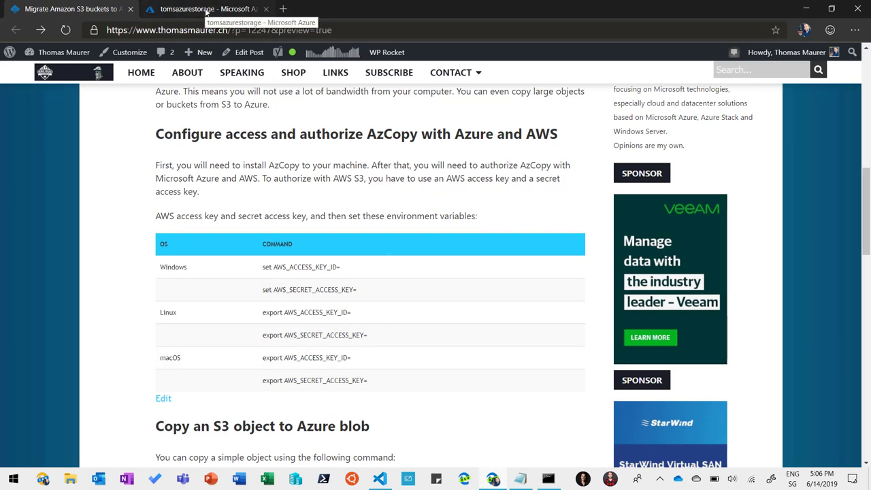
Step: In tomsazurestorage, check Blobs shows no containers, then go to Shared access signature
{"action": "left_click", "coordinate": [204, 8]}
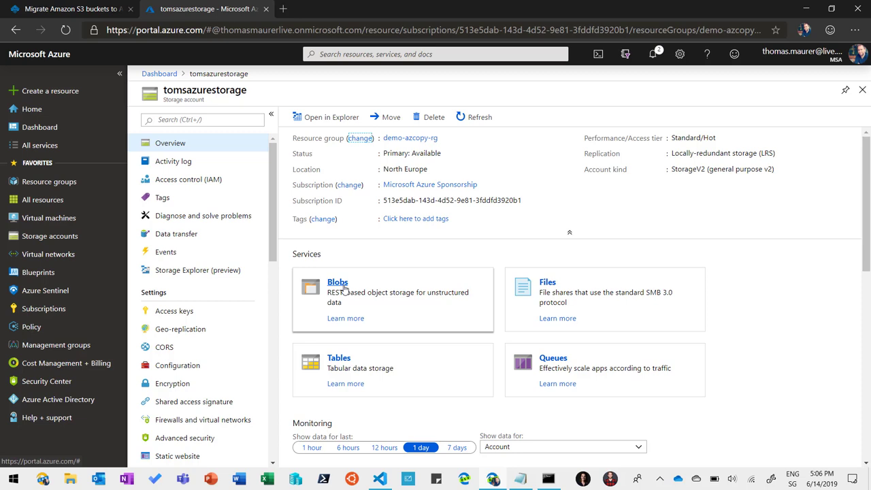
{"action": "left_click", "coordinate": [338, 282]}
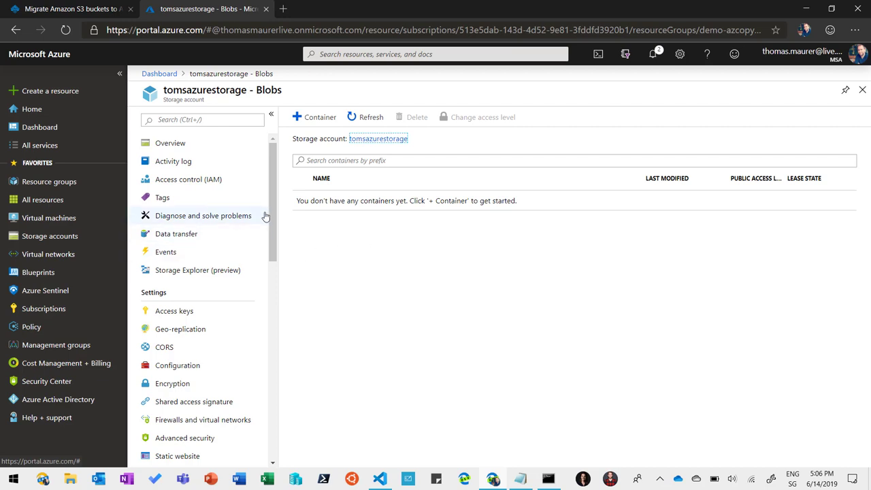
{"action": "scroll", "scroll_direction": "down", "scroll_amount": 3}
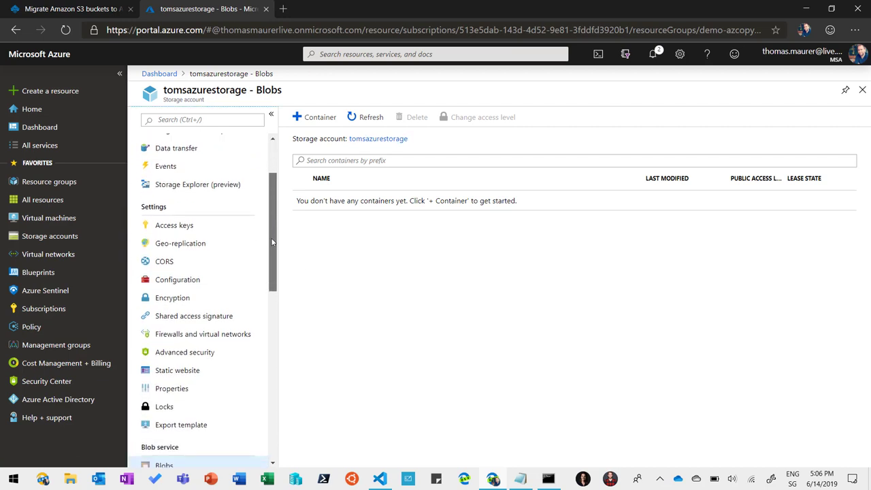
{"action": "scroll", "scroll_direction": "down", "scroll_amount": 3}
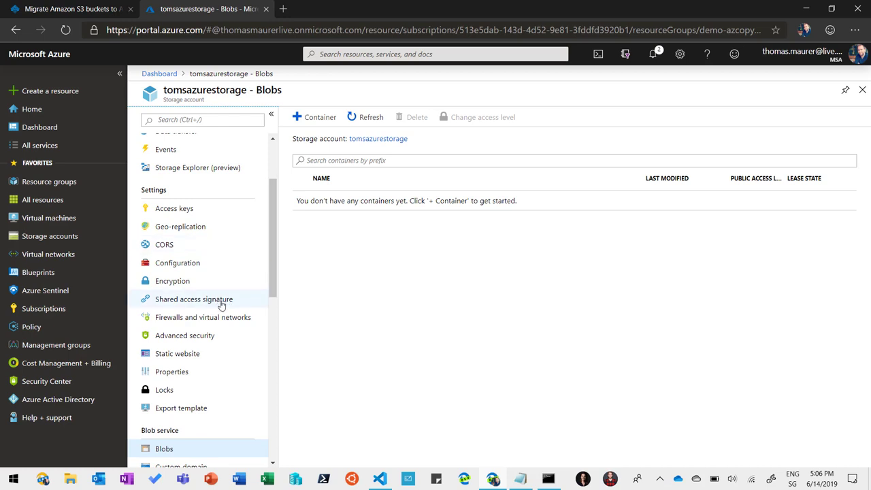
{"action": "left_click", "coordinate": [193, 300]}
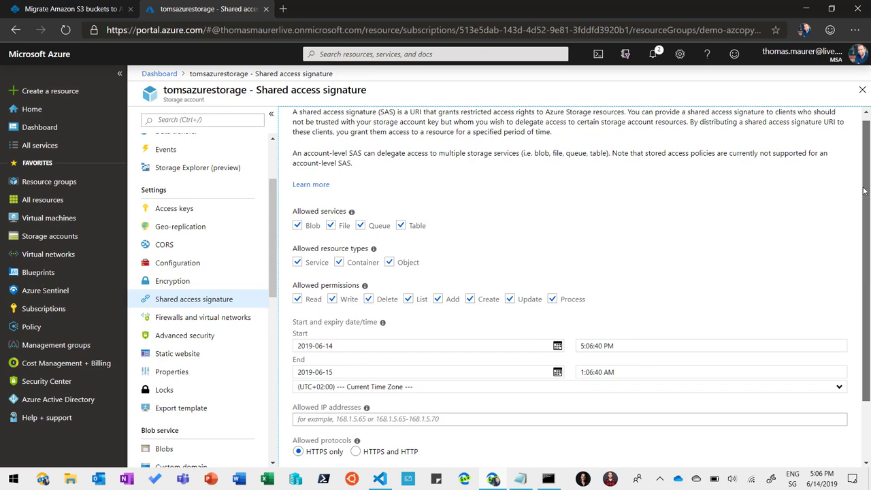
Step: Generate the SAS and connection string with all services, resource types and permissions allowed
{"action": "scroll", "scroll_direction": "down", "scroll_amount": 3}
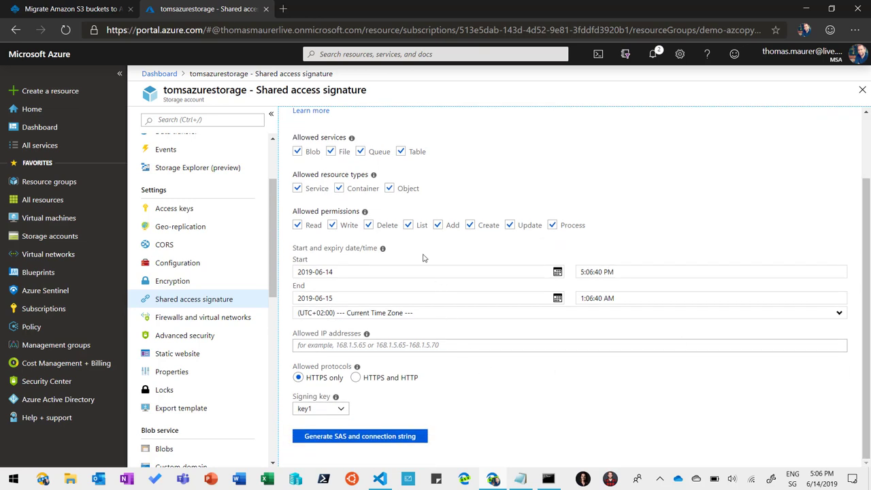
{"action": "mouse_move", "coordinate": [422, 446]}
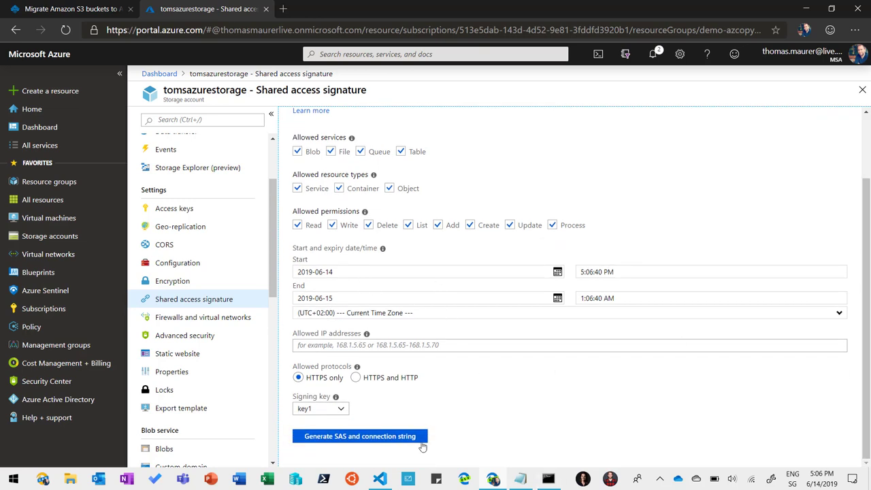
{"action": "mouse_move", "coordinate": [380, 367]}
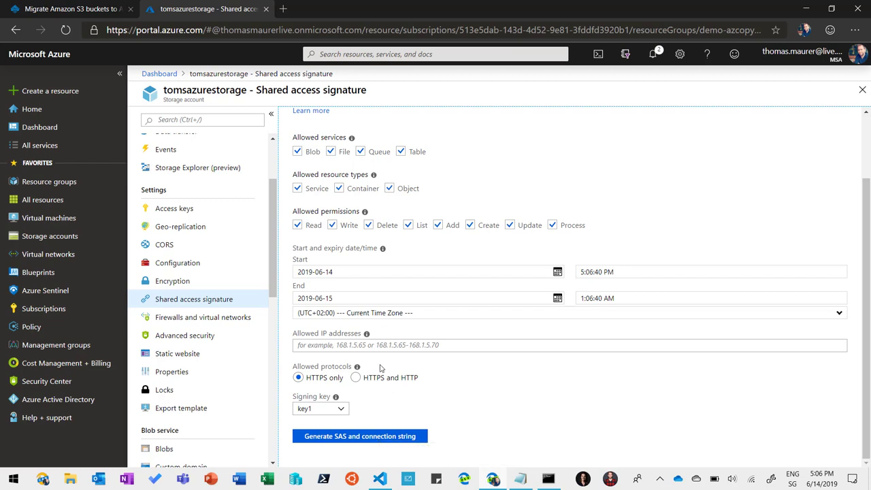
{"action": "mouse_move", "coordinate": [296, 162]}
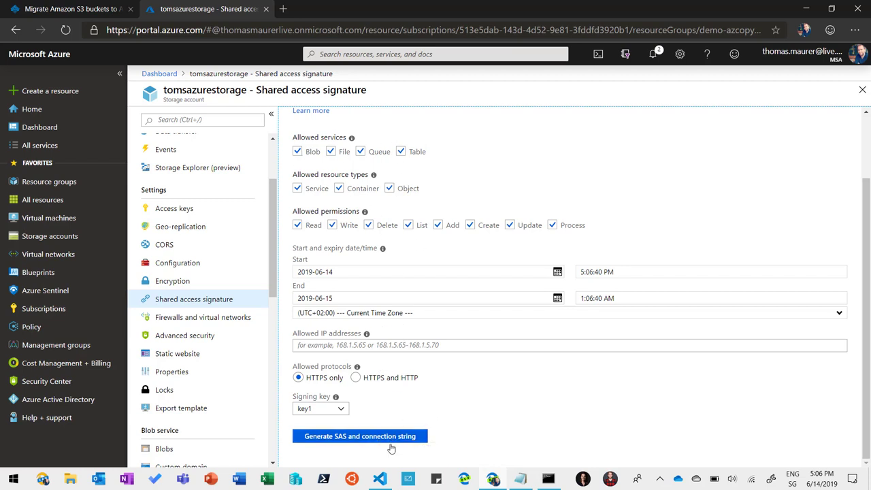
{"action": "mouse_move", "coordinate": [442, 389]}
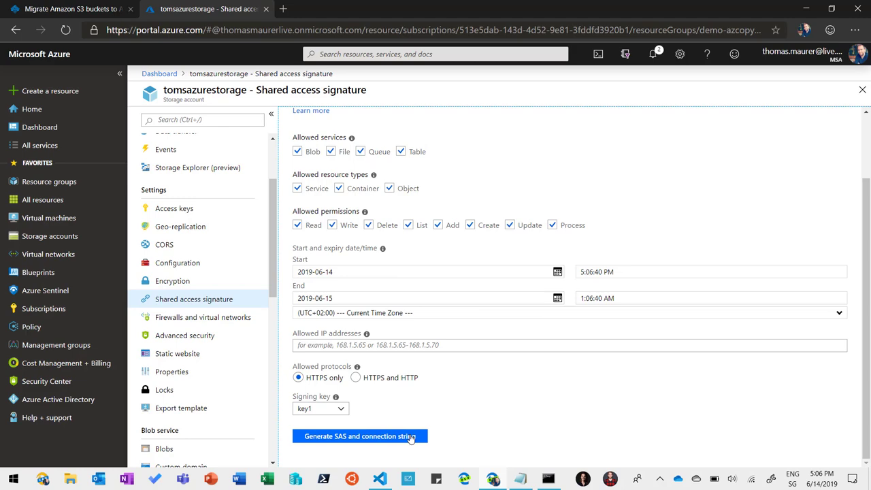
{"action": "left_click", "coordinate": [359, 435]}
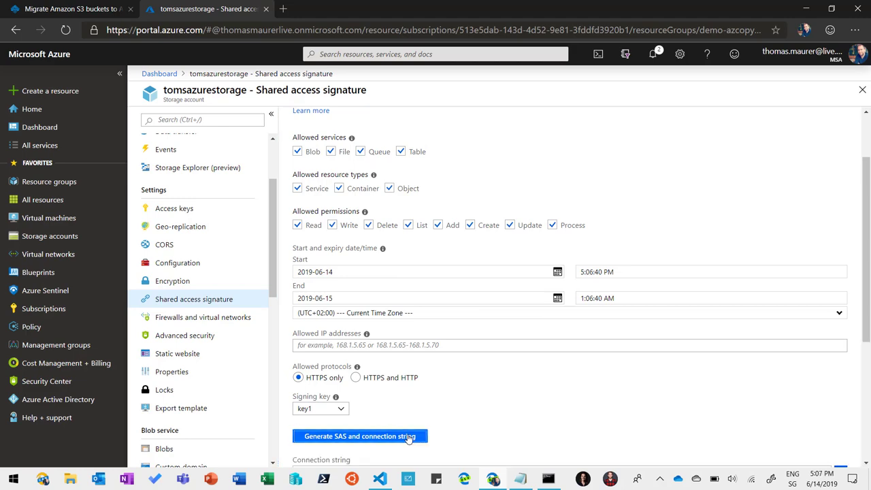
Step: Copy the Blob service SAS URL and bring Command Prompt back into focus
{"action": "left_click", "coordinate": [360, 436]}
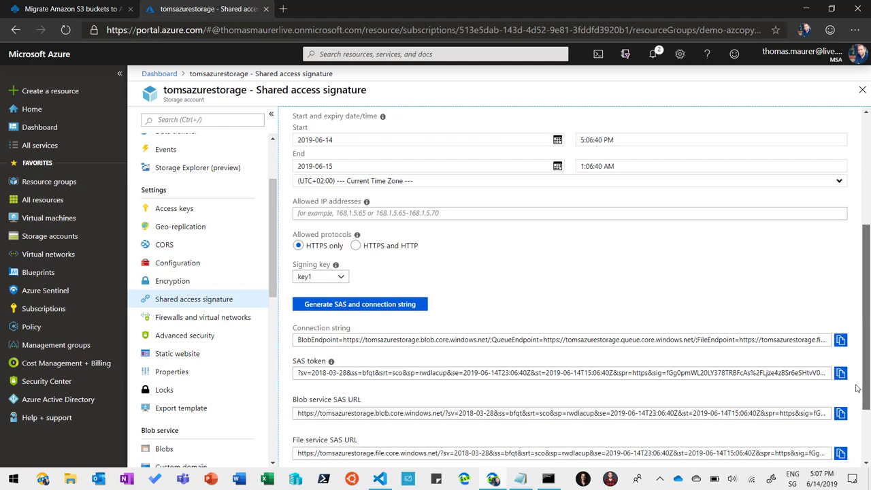
{"action": "scroll", "scroll_direction": "down", "scroll_amount": 3}
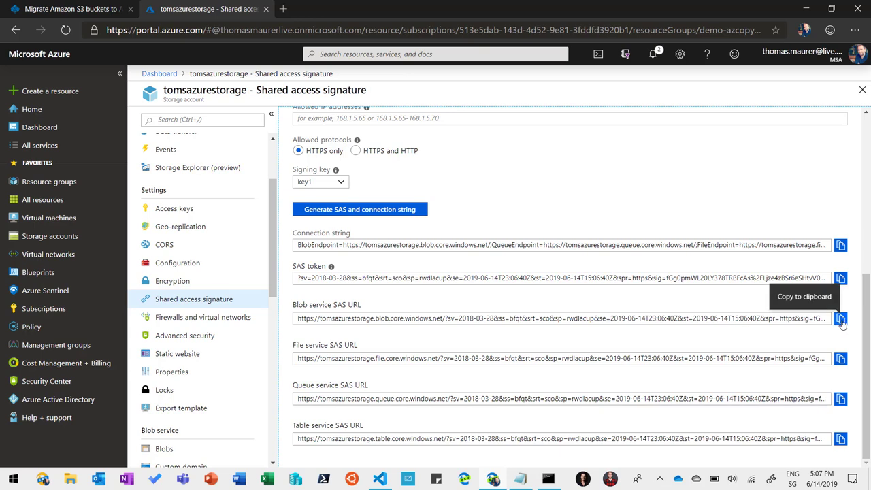
{"action": "left_click", "coordinate": [840, 318]}
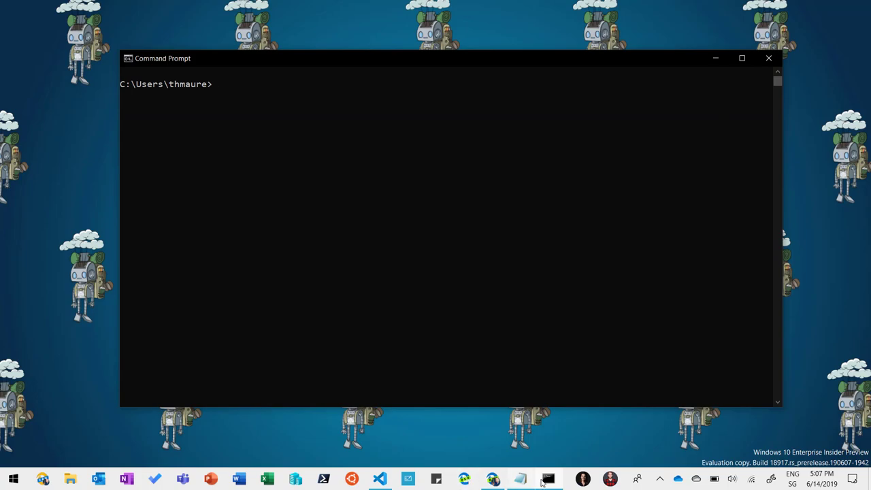
{"action": "left_click", "coordinate": [378, 479]}
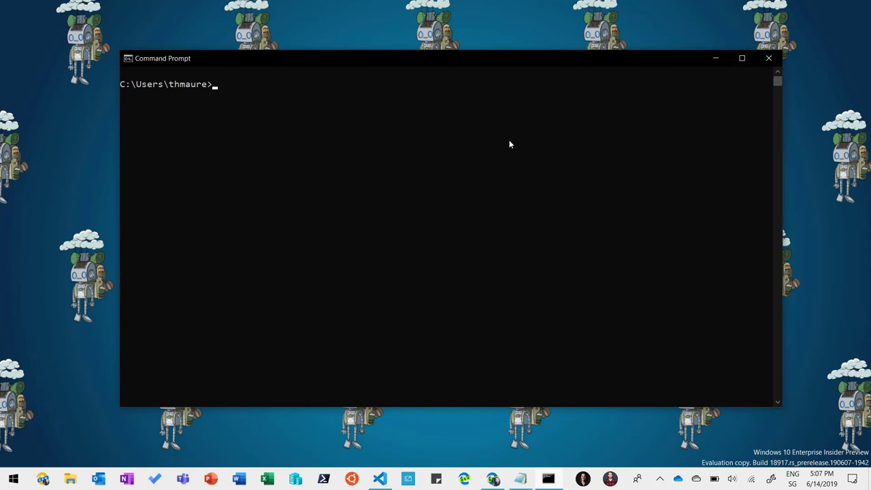
{"action": "mouse_move", "coordinate": [501, 143]}
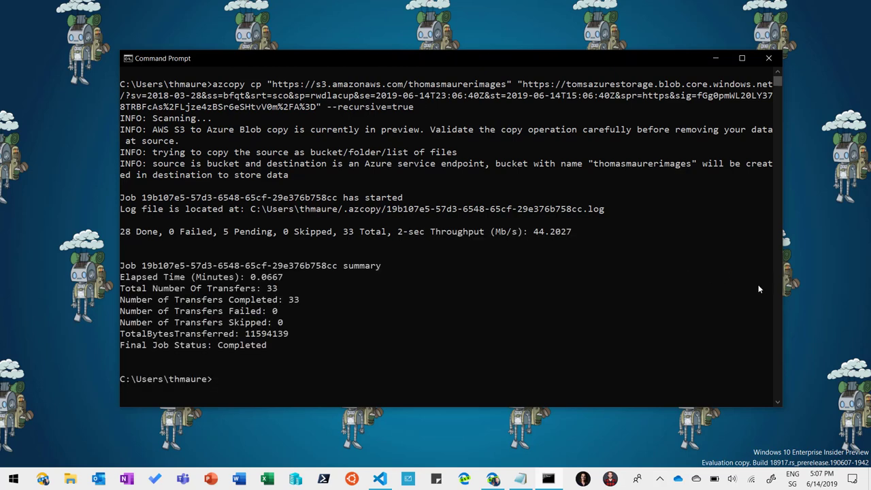
{"action": "mouse_move", "coordinate": [529, 242]}
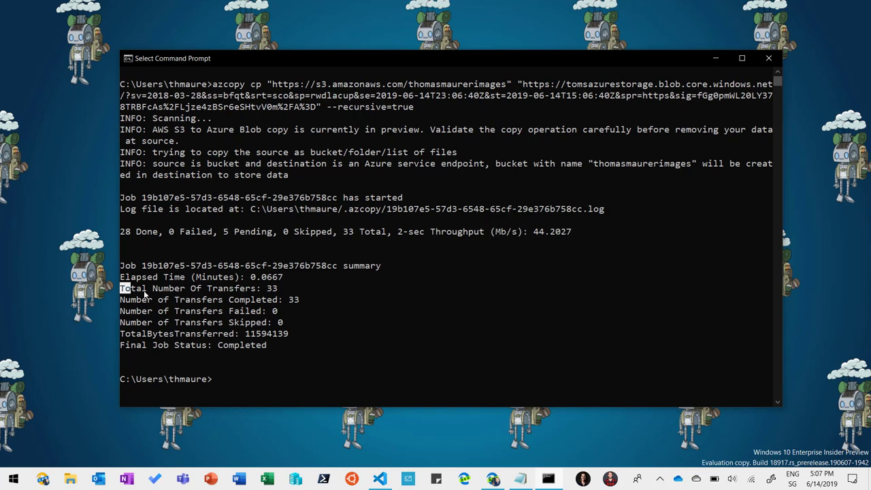
Step: Highlight the 33 total and completed transfers from azcopy cp, then return to the portal
{"action": "left_click_drag", "start_coordinate": [120, 288], "coordinate": [773, 299]}
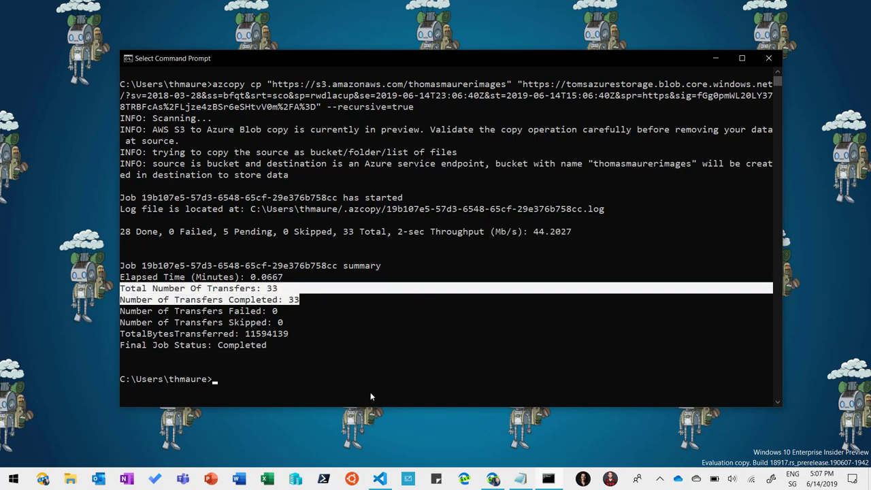
{"action": "left_click", "coordinate": [492, 479]}
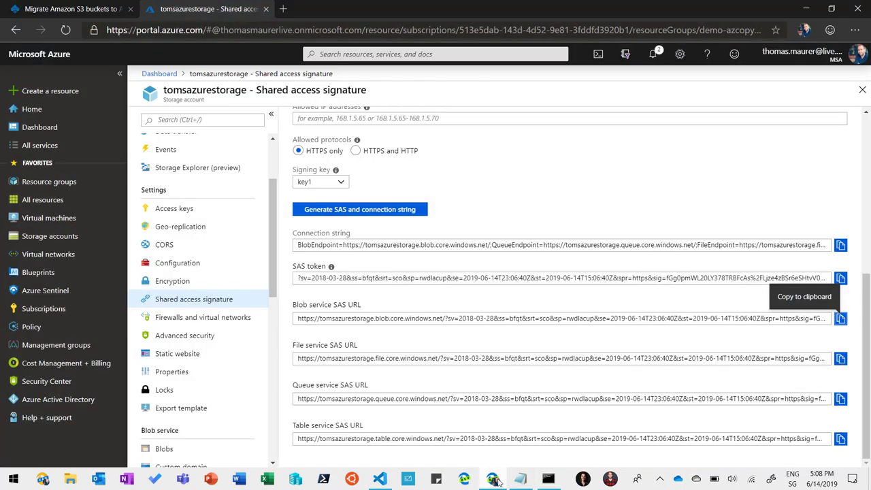
Step: Refresh the Blobs list and open the new thomasmaurerimages container showing the copied PNGs
{"action": "scroll", "scroll_direction": "up", "scroll_amount": 3}
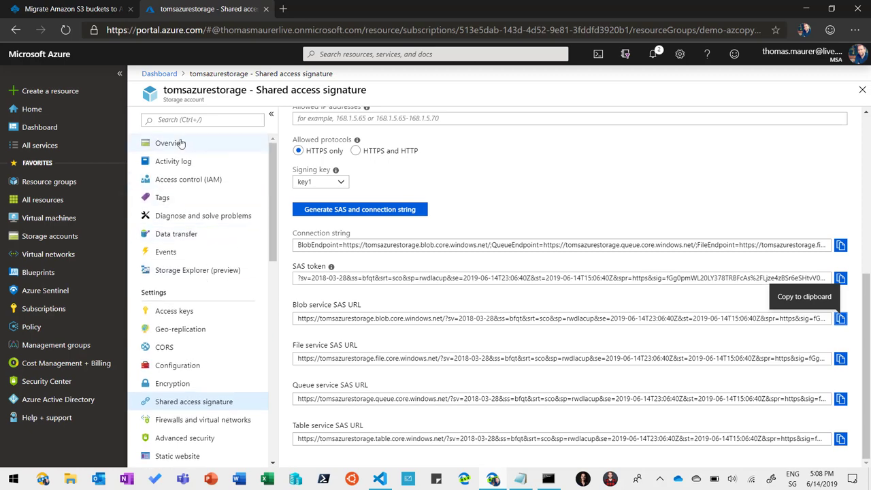
{"action": "left_click", "coordinate": [169, 143]}
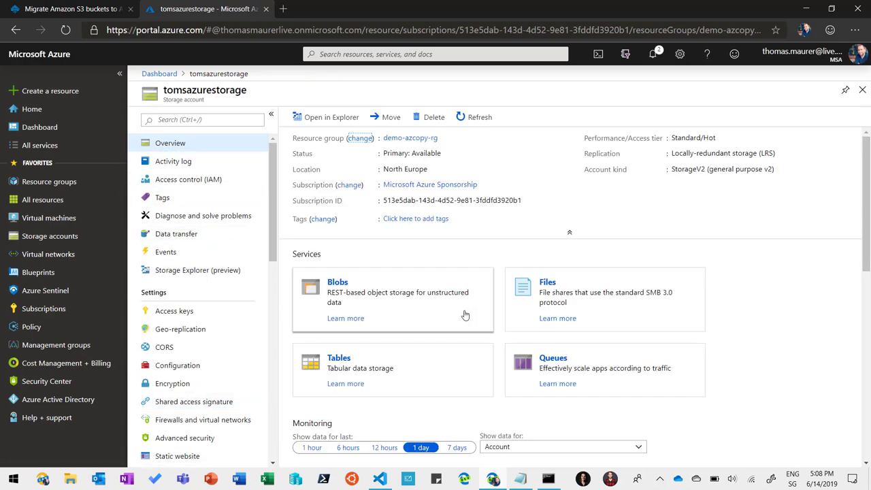
{"action": "left_click", "coordinate": [337, 281]}
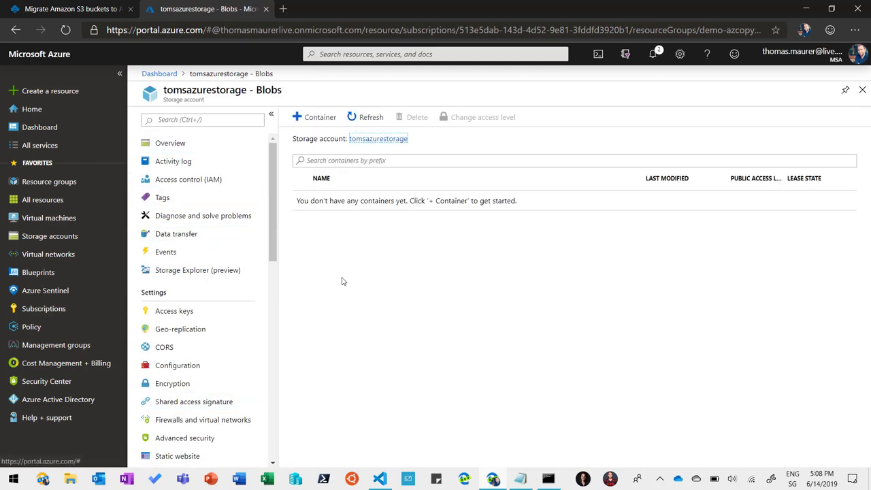
{"action": "left_click", "coordinate": [370, 117]}
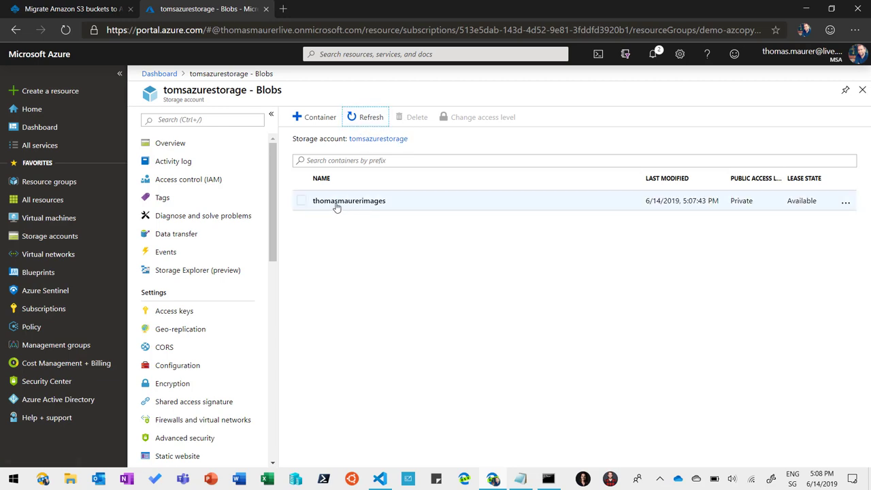
{"action": "left_click", "coordinate": [349, 200]}
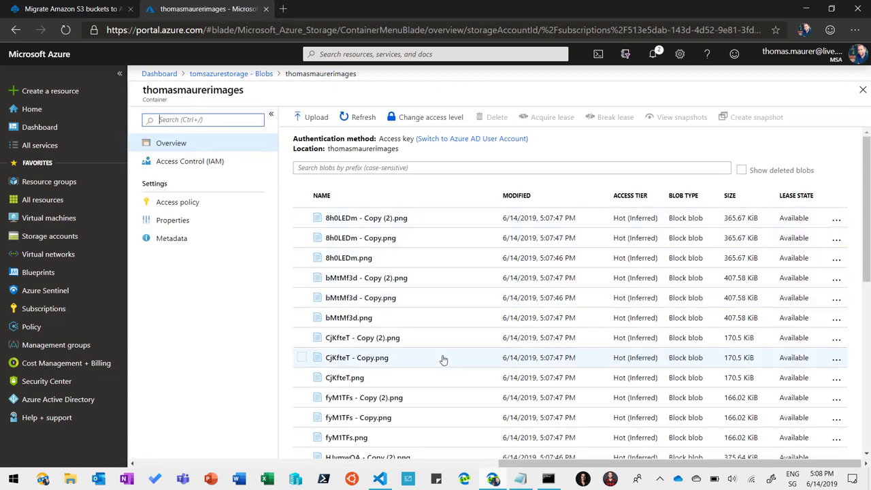
{"action": "mouse_move", "coordinate": [800, 22]}
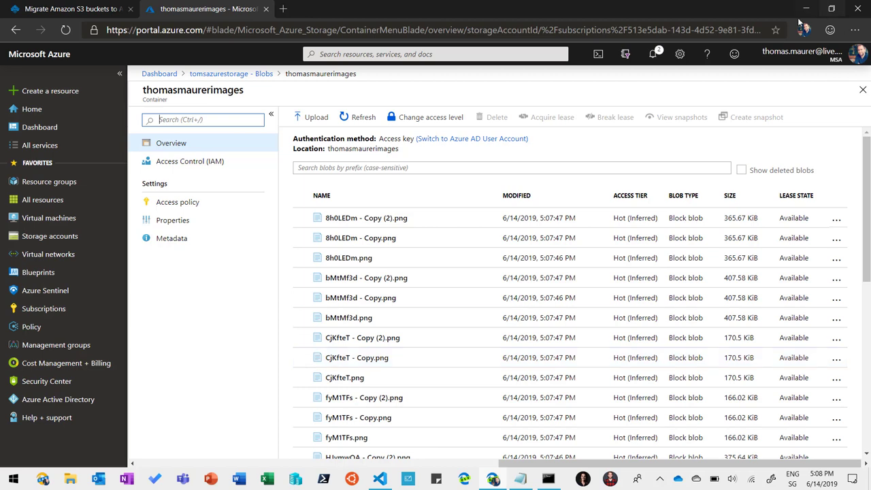